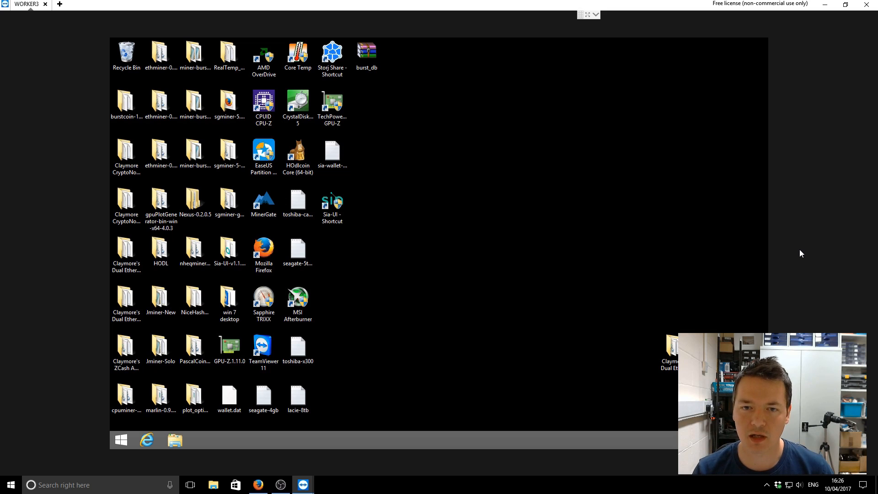
mouse_move(537, 251)
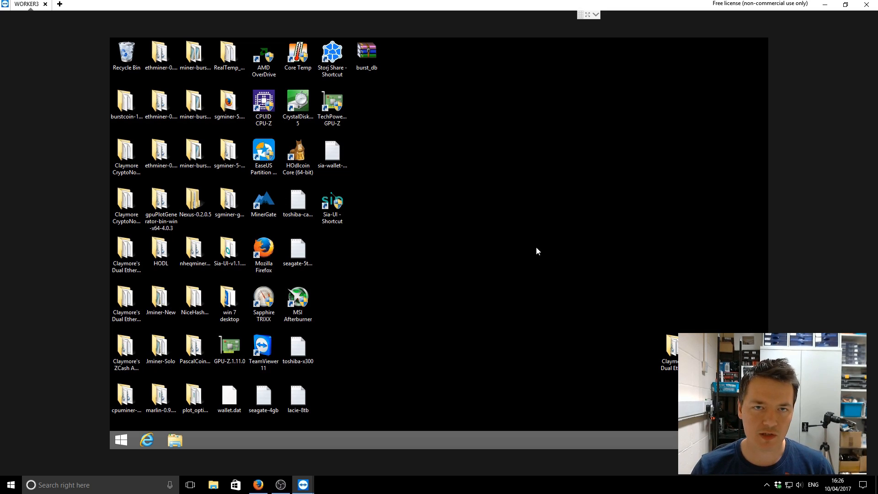
mouse_move(547, 225)
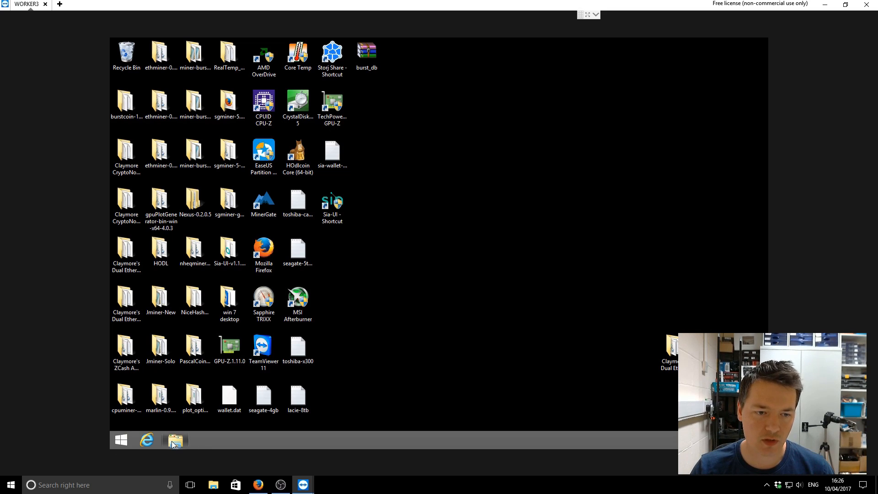
- Review the drives listed under This PC and scroll to the plot drives
left_click(176, 440)
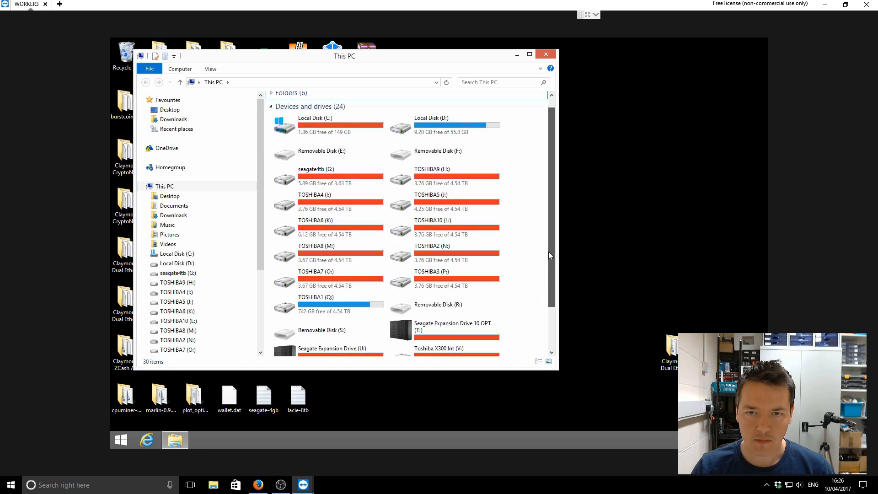
scroll("down", 3)
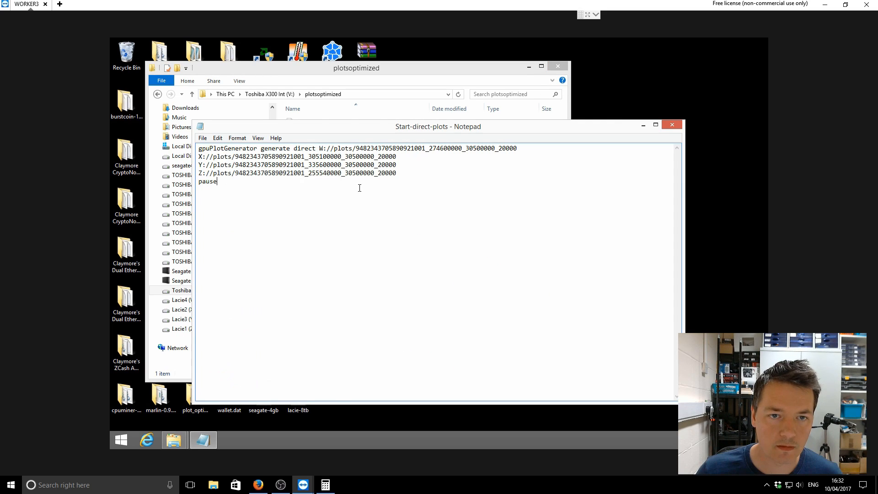
- Replace the Z: line's start nonce with 366100000 and begin Save As
double_click(316, 173)
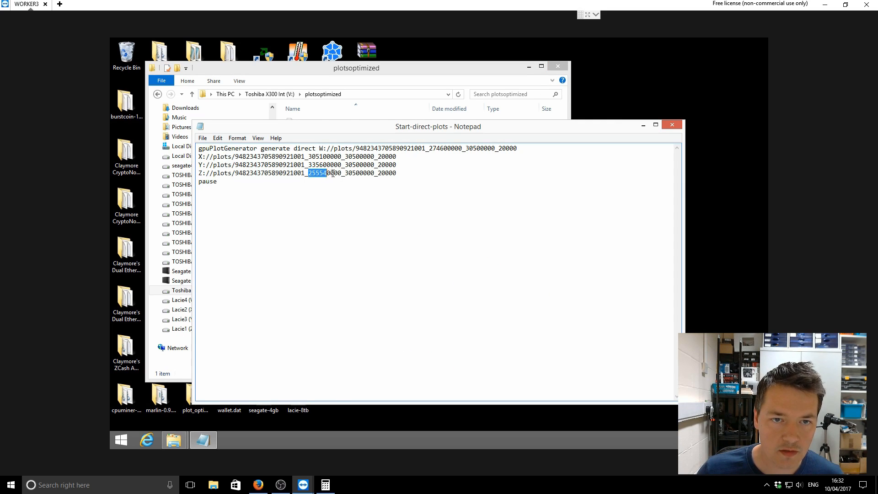
type("366100000")
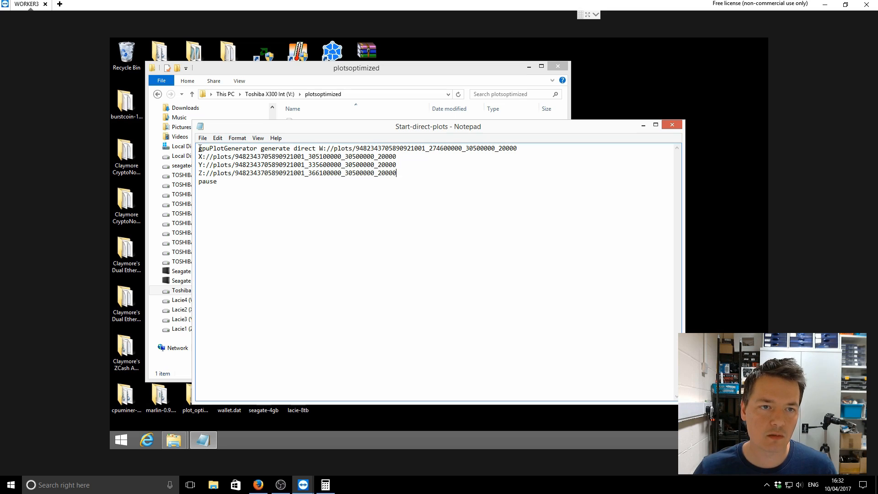
left_click(201, 138)
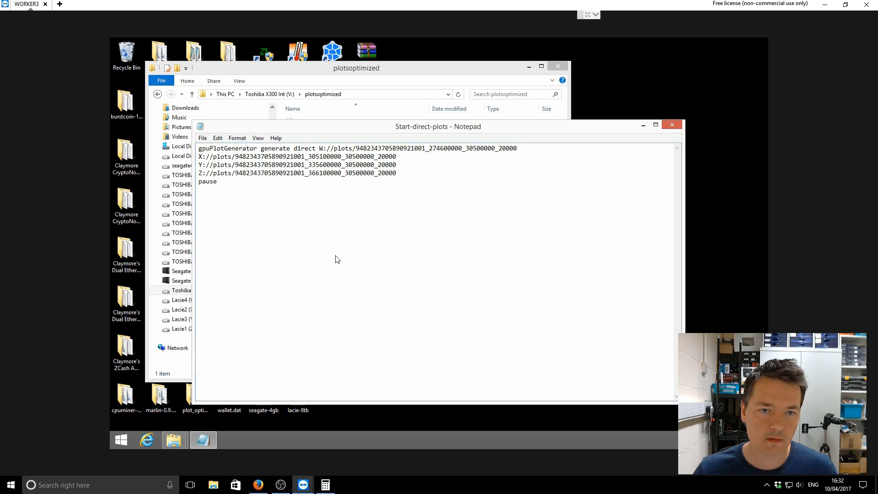
left_click(201, 138)
type("Start-direct-multi-")
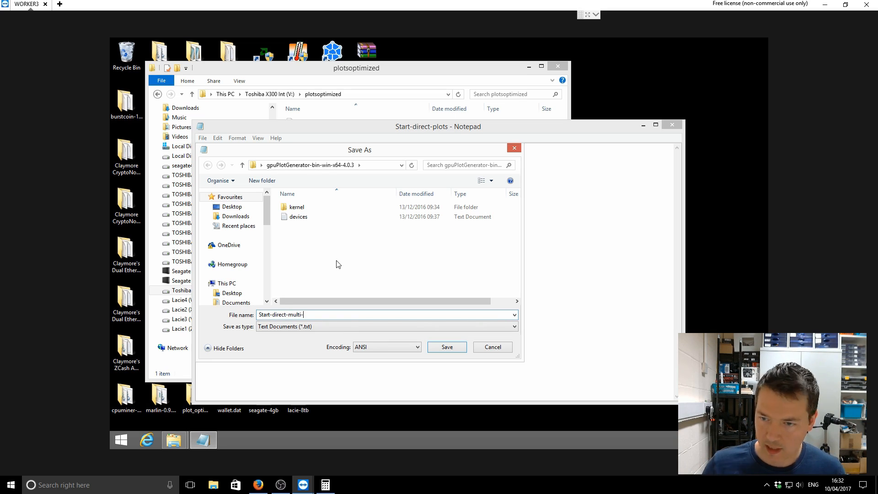
- Save the script as Start-direct-multi-100417.bat with Save as type All Files
type("100417")
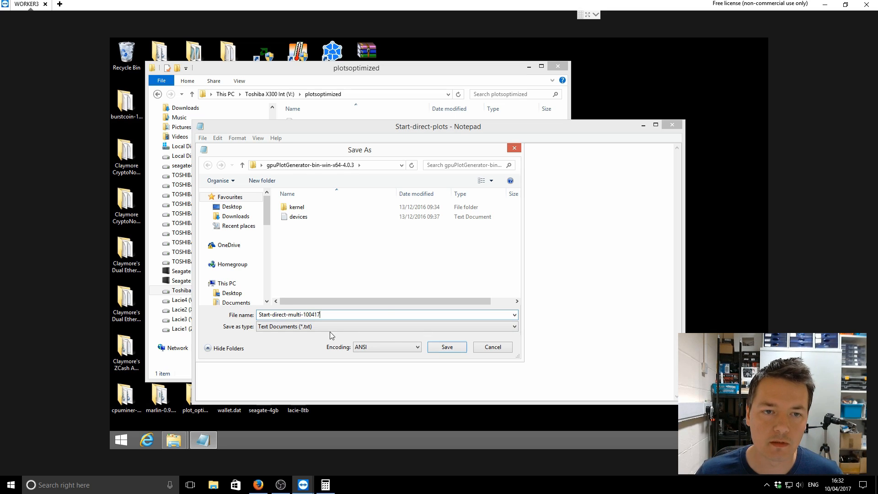
left_click(386, 326)
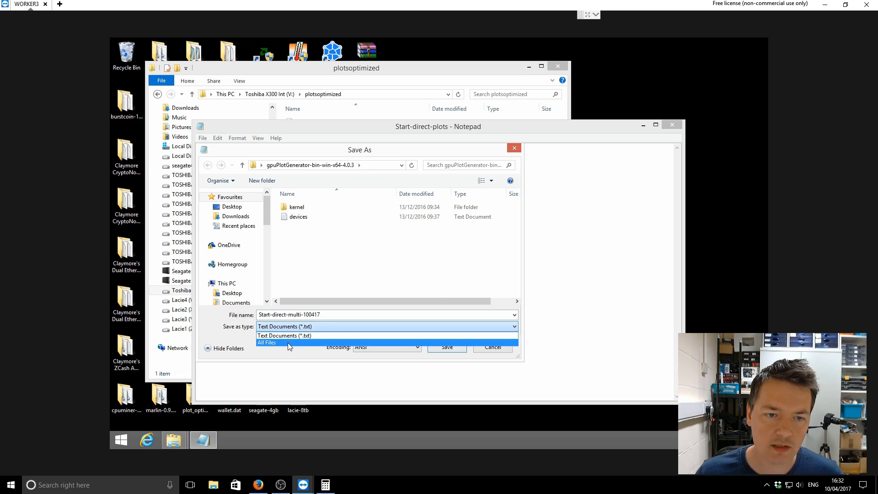
left_click(267, 342)
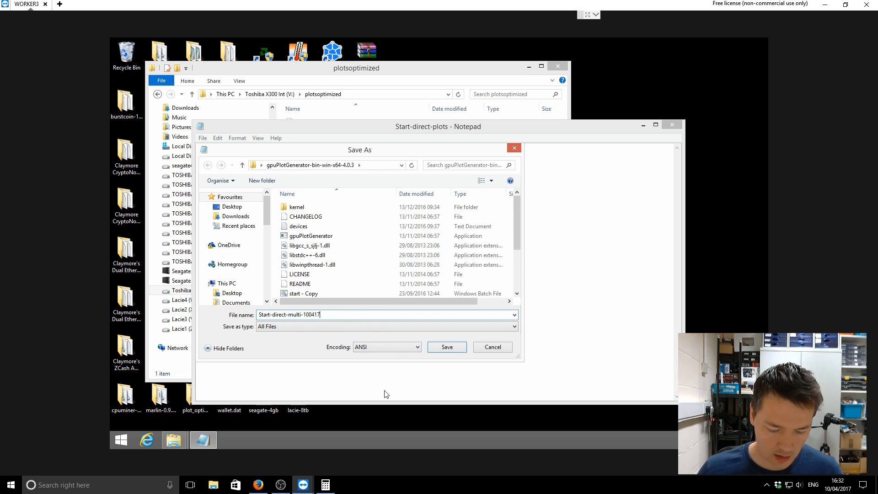
type(".bat")
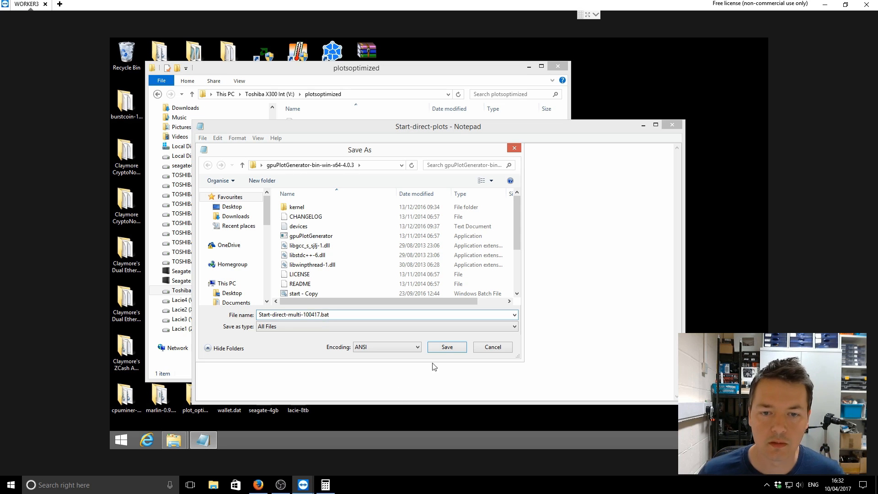
left_click(447, 347)
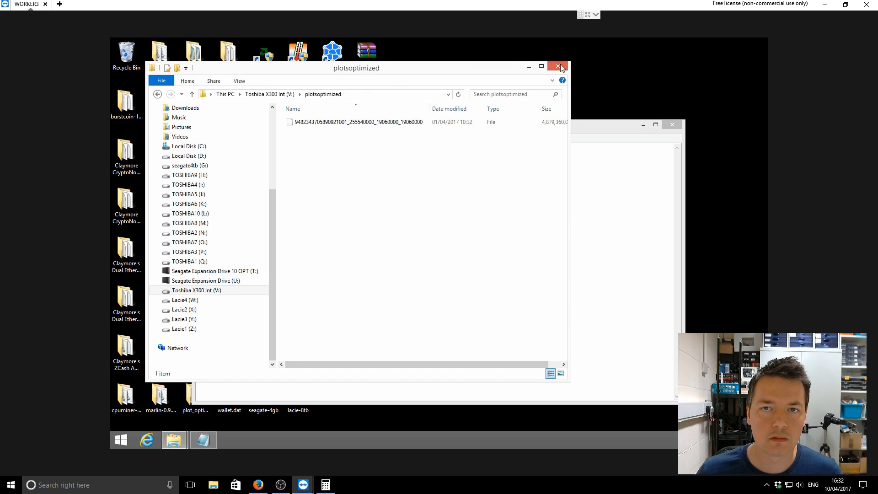
- Close plotsoptimized, browse into the gpuPlotGenerator folder and check the devices file
left_click(562, 66)
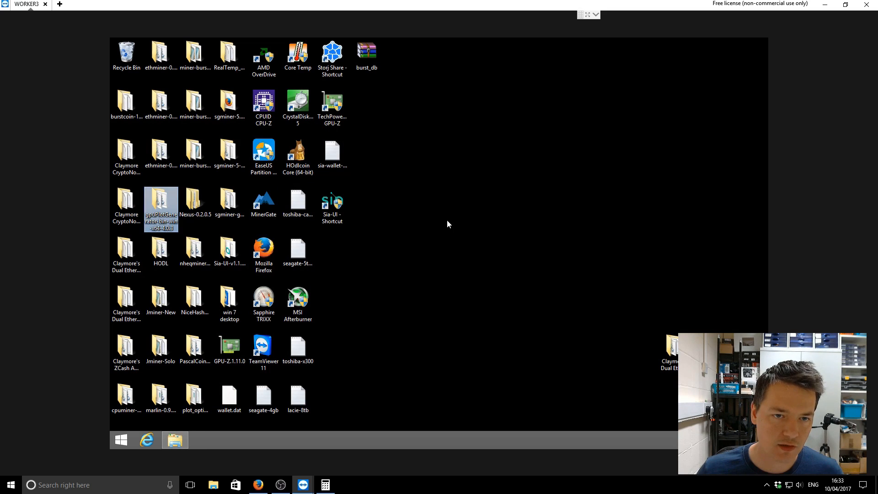
double_click(161, 201)
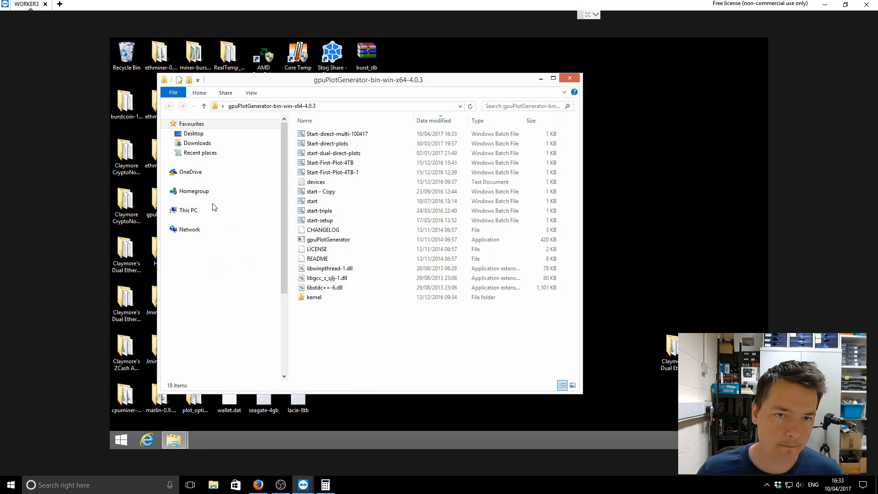
left_click(176, 210)
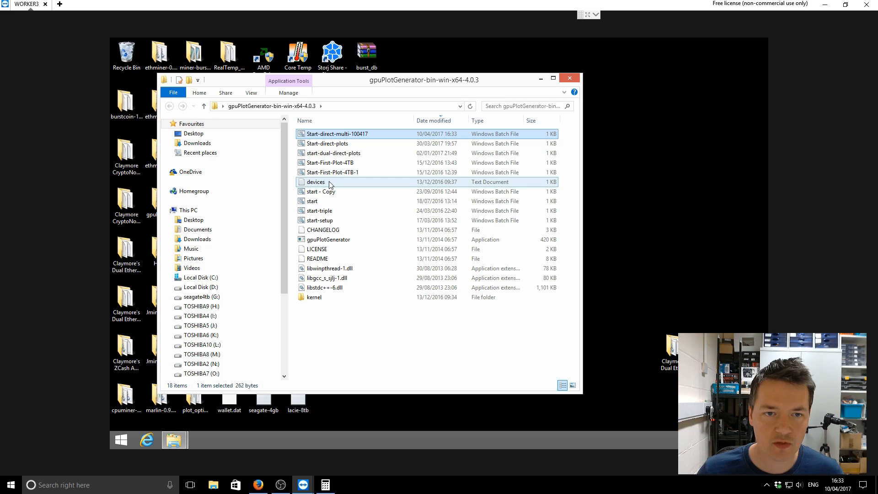
double_click(315, 182)
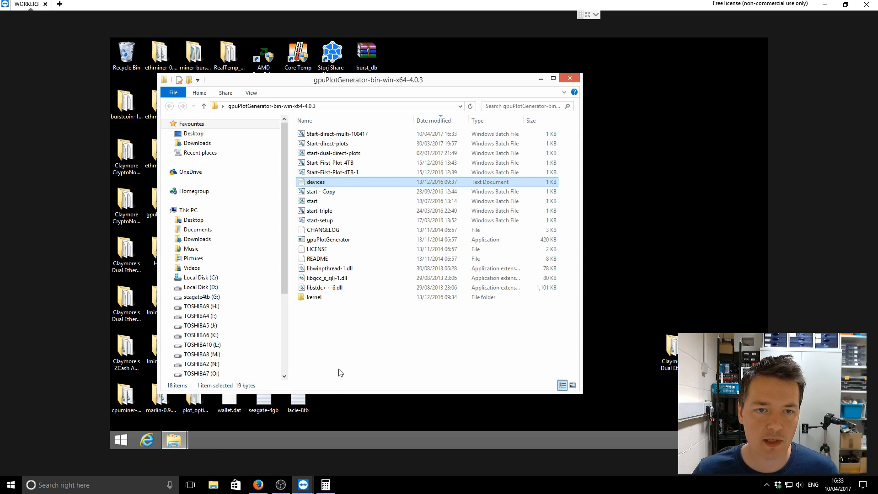
left_click(338, 134)
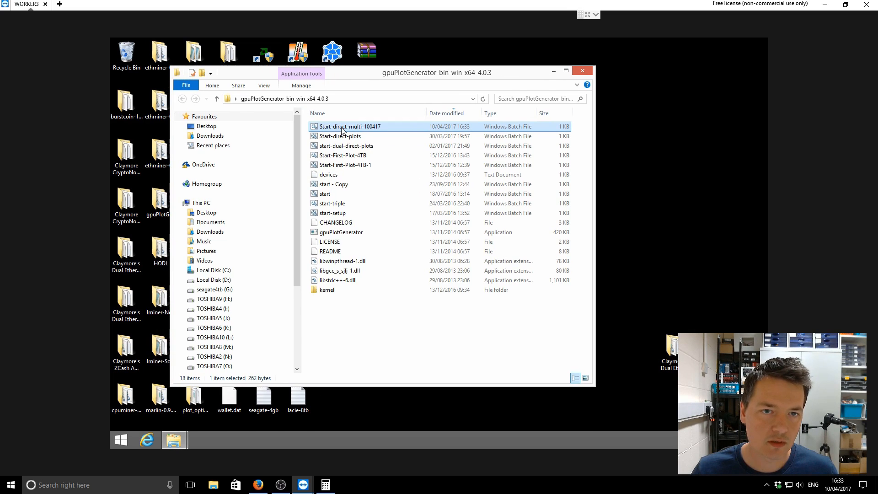
mouse_move(343, 130)
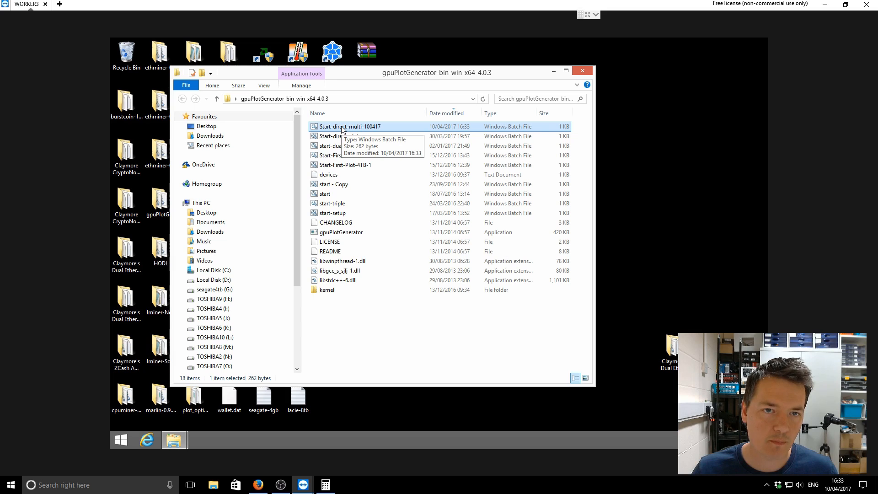
- Run Start-direct-multi-100417.bat and watch gpuPlotGenerator begin nonce generation
double_click(347, 126)
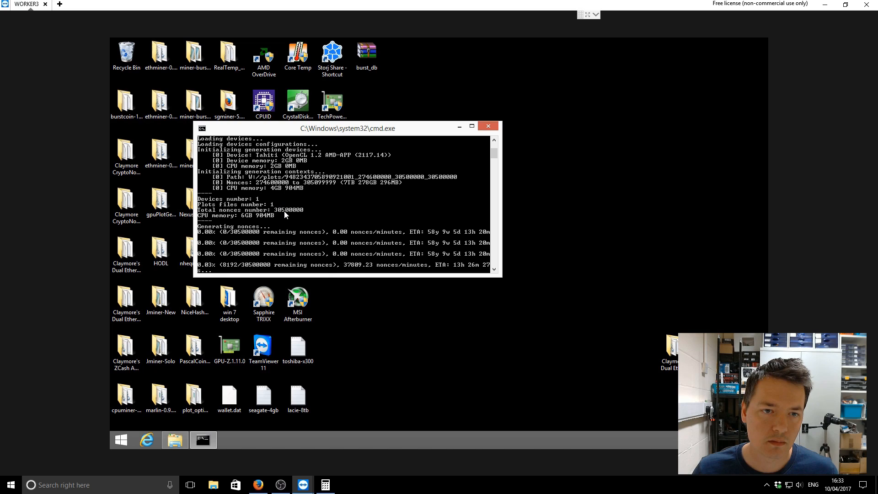
mouse_move(282, 194)
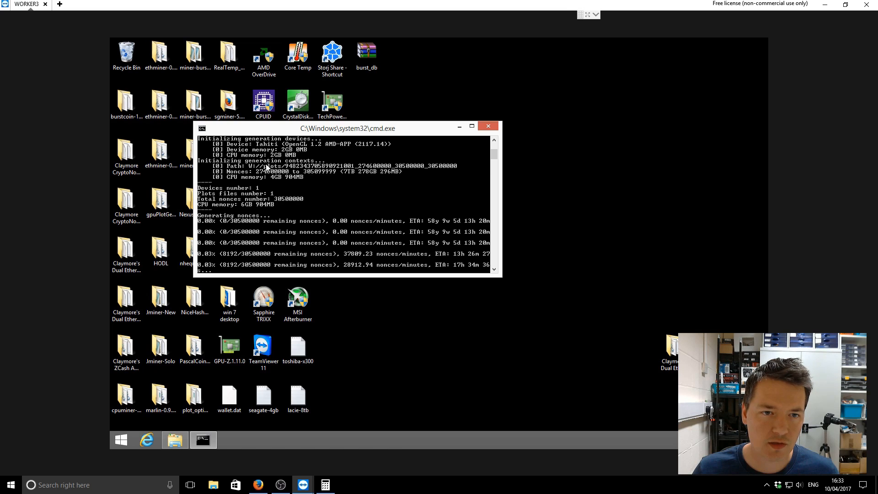
scroll("down", 3)
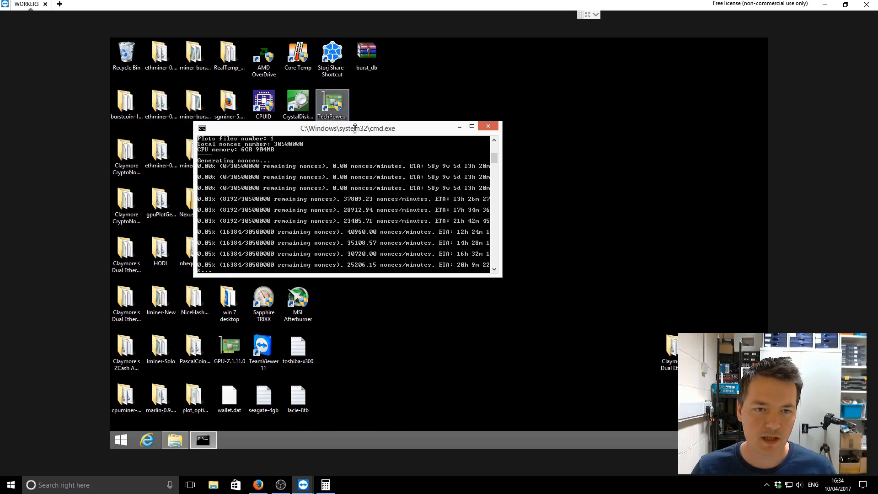
left_click(488, 126)
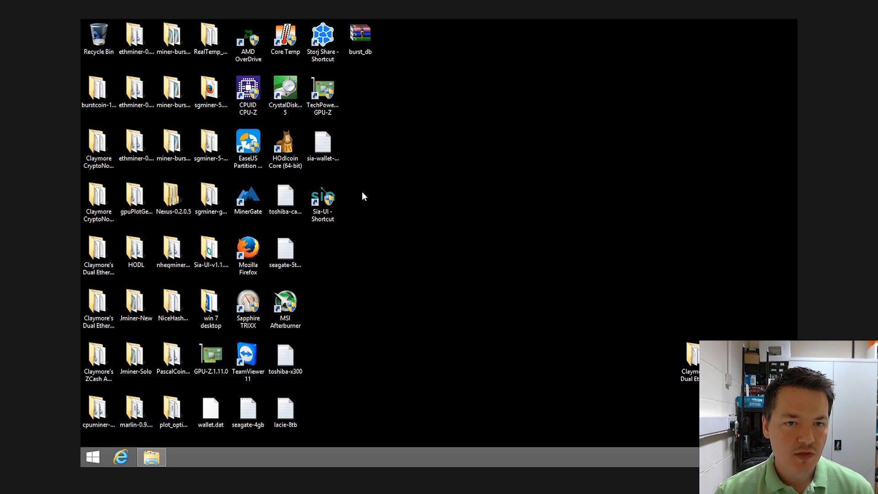
- From the Start-up folder, open the run-jminer shortcut's file location and This PC
left_click(135, 251)
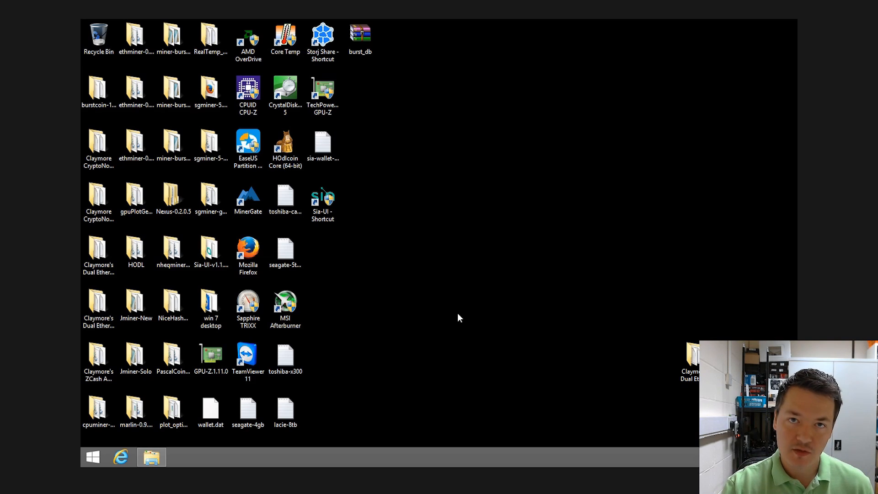
left_click(136, 303)
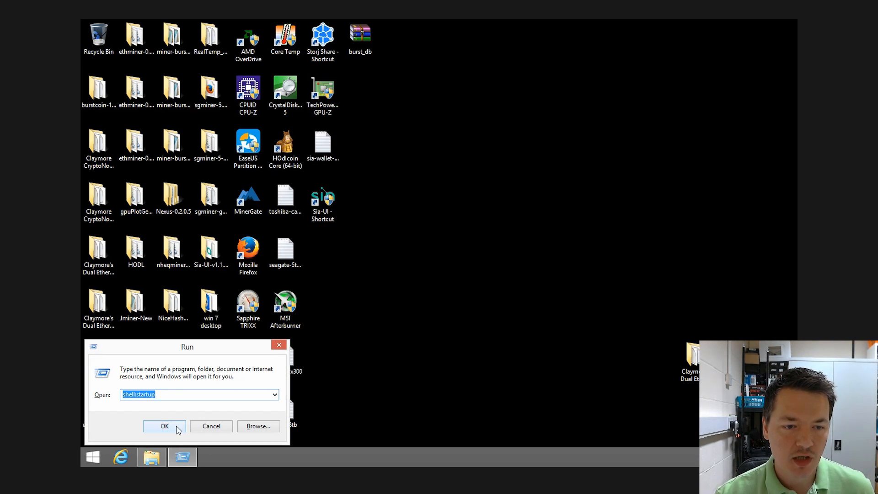
left_click(164, 426)
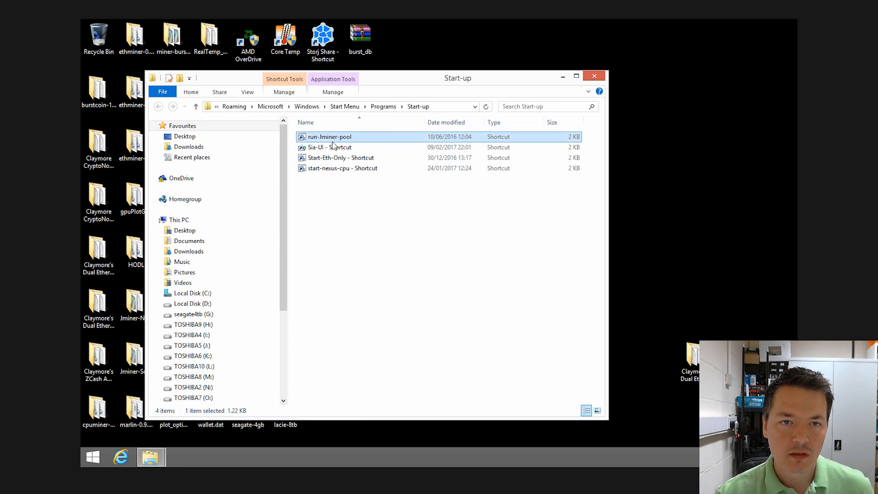
right_click(330, 136)
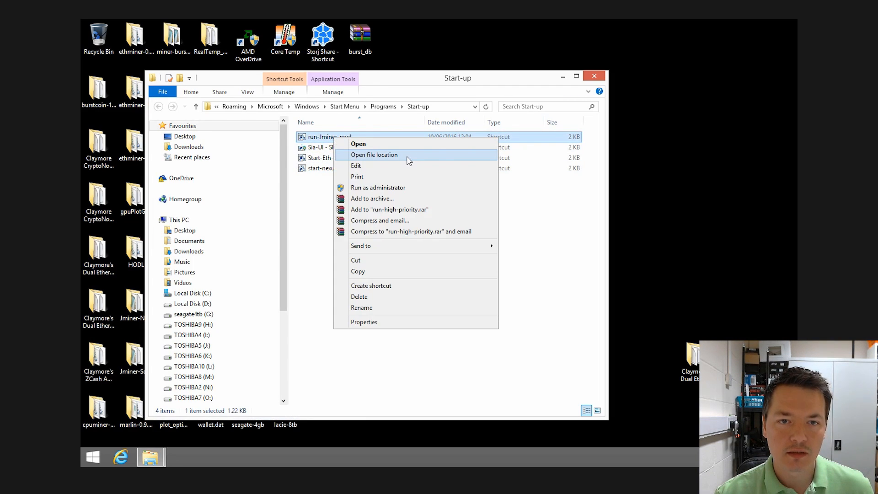
left_click(375, 154)
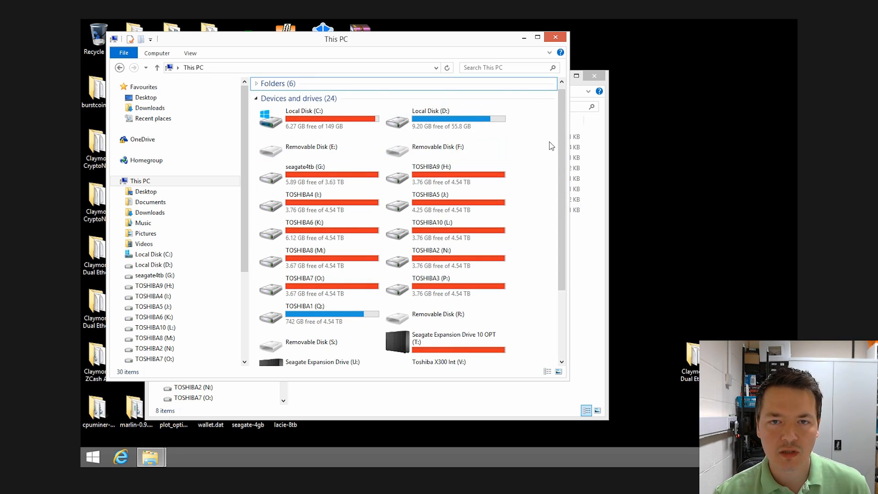
- Check the free space on the 7.27 TB Lacie drives, then return to Jminer-New
scroll("down", 3)
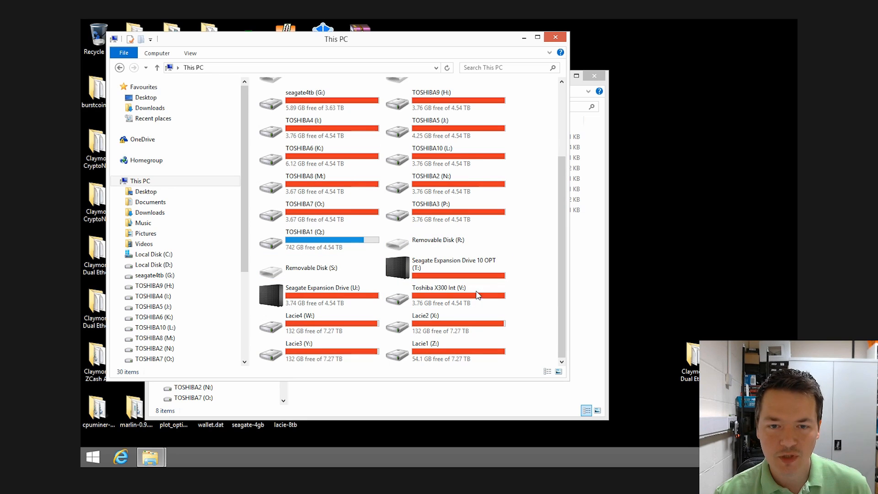
left_click(303, 323)
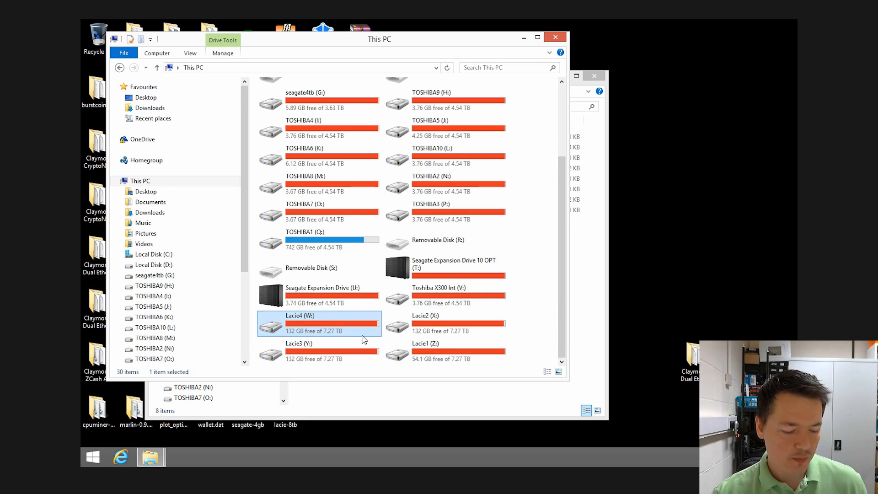
left_click(319, 347)
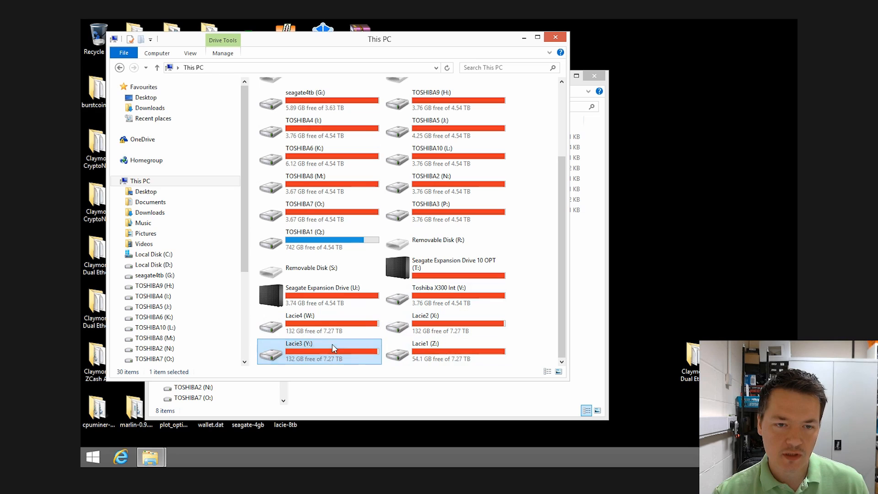
left_click(319, 323)
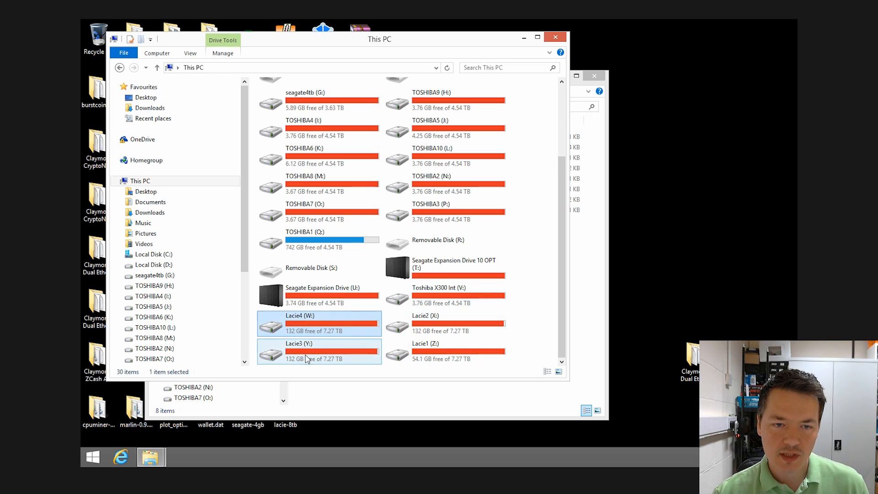
left_click(444, 351)
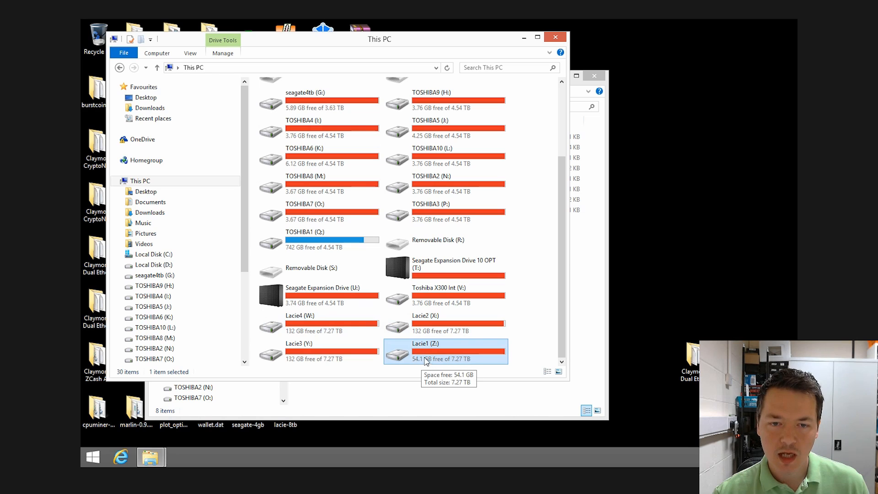
mouse_move(420, 354)
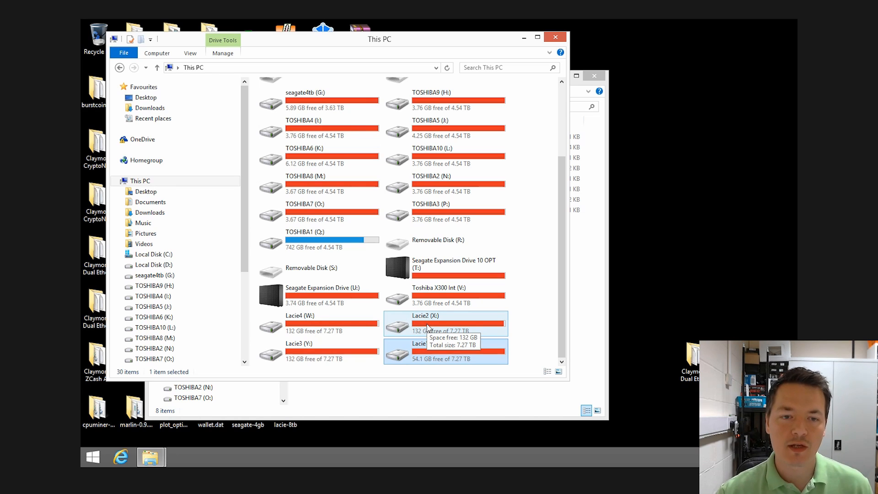
mouse_move(458, 327)
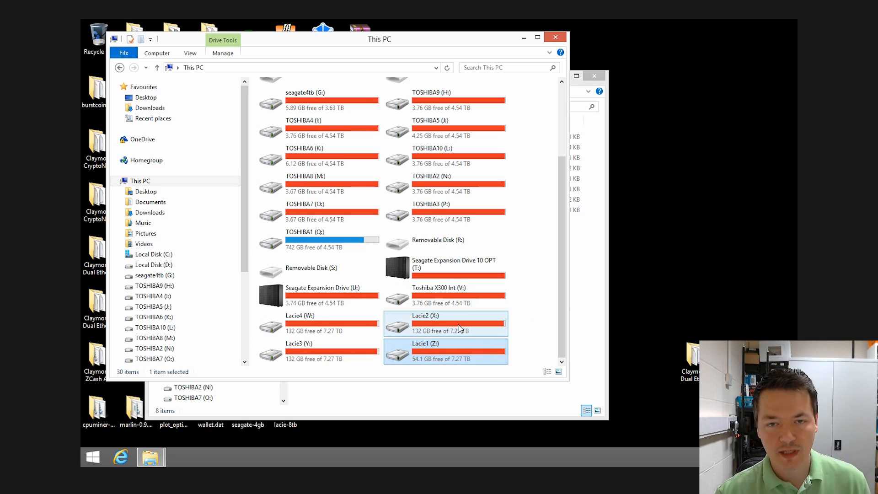
mouse_move(459, 328)
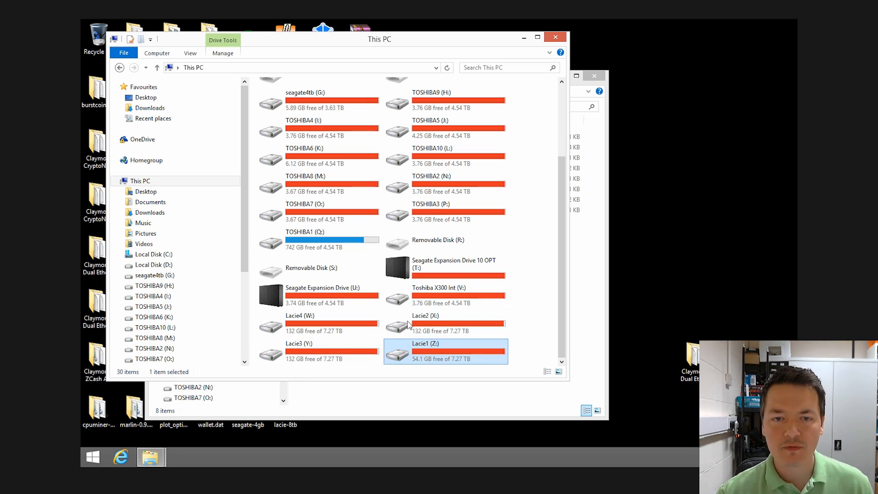
left_click(319, 322)
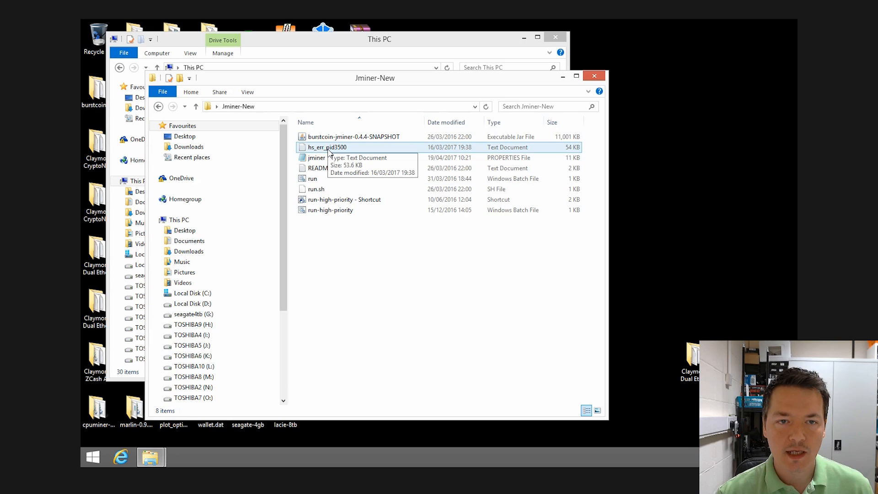
left_click(315, 158)
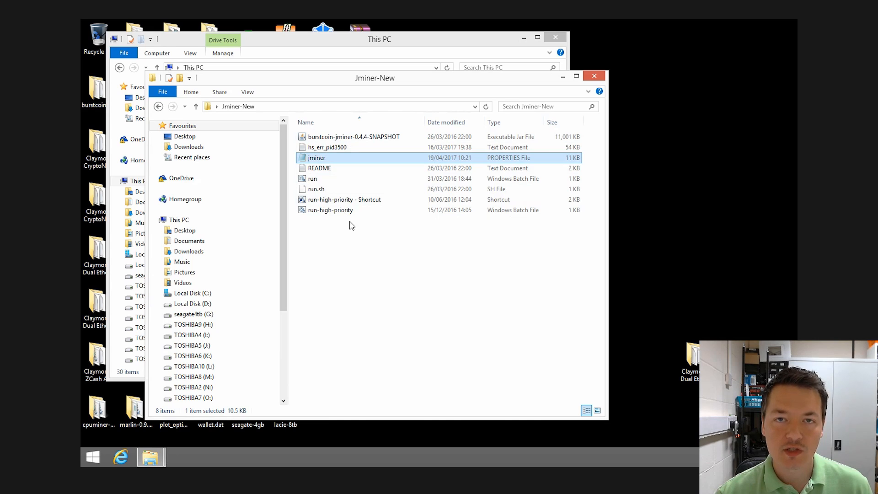
mouse_move(334, 159)
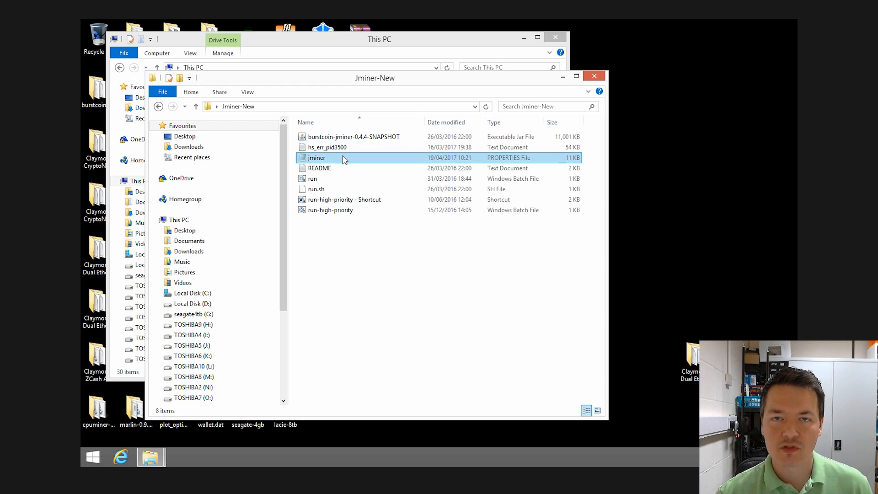
left_click(330, 210)
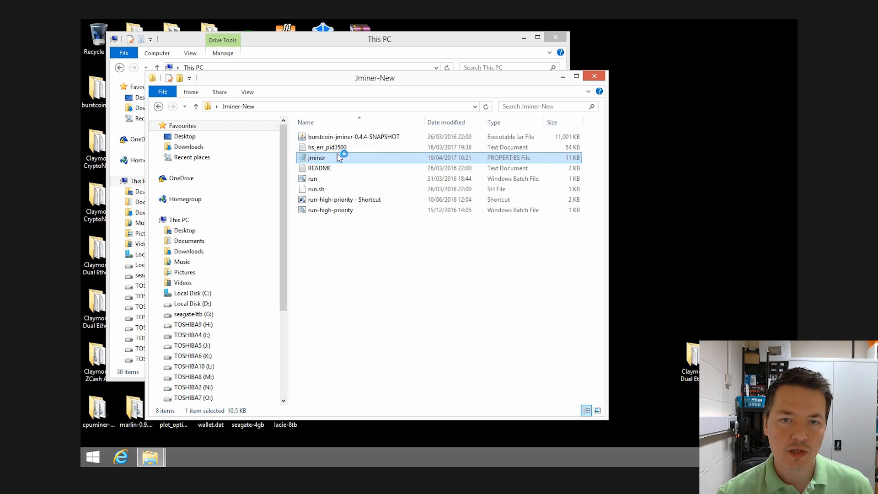
double_click(316, 158)
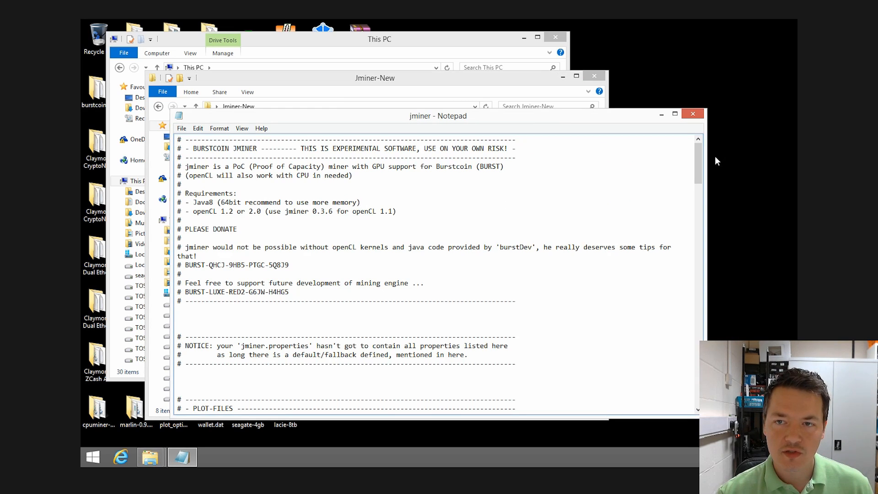
scroll("down", 3)
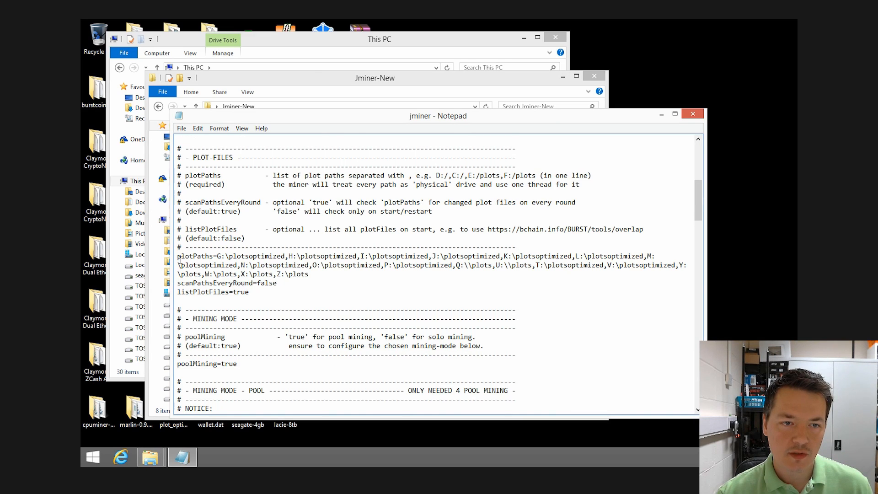
left_click_drag(179, 256, 258, 282)
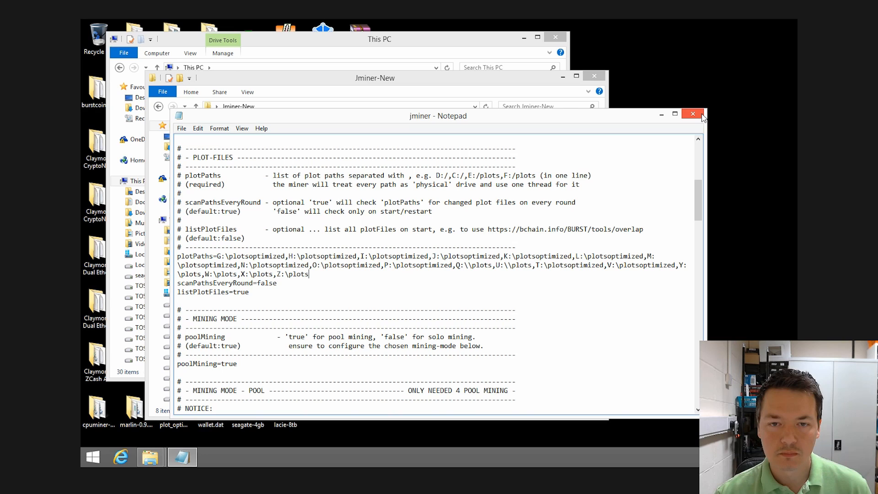
left_click(693, 113)
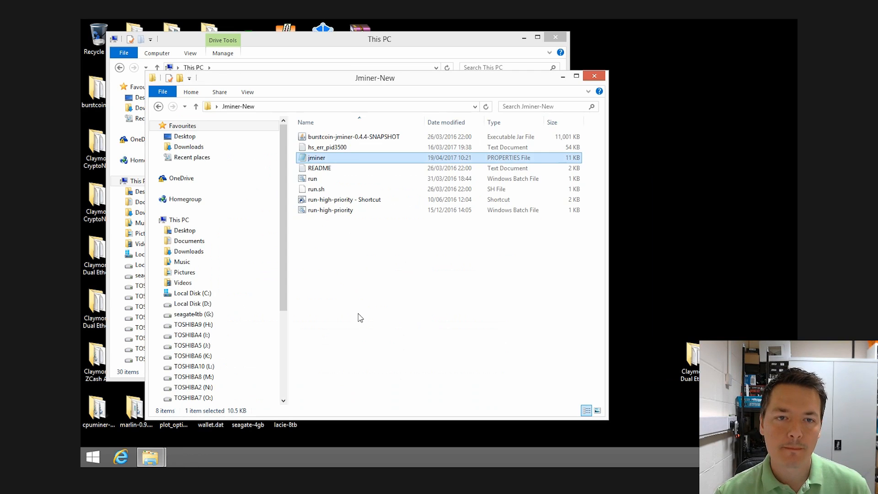
left_click(330, 209)
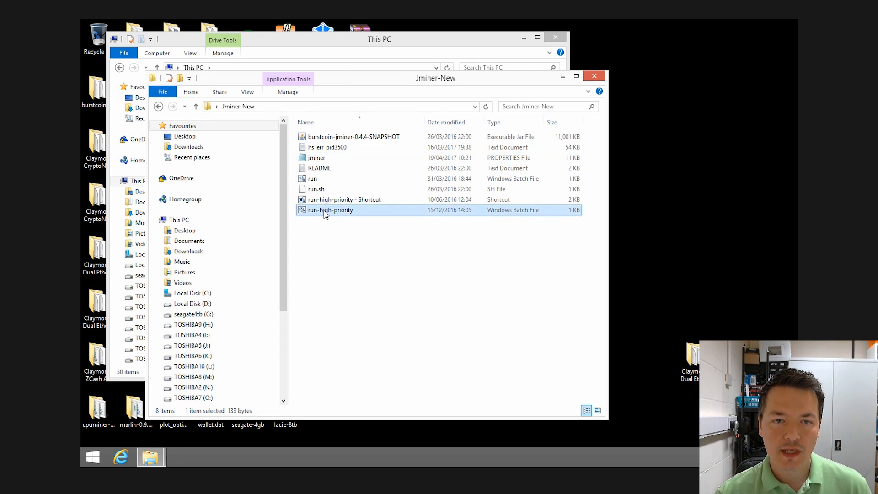
double_click(330, 210)
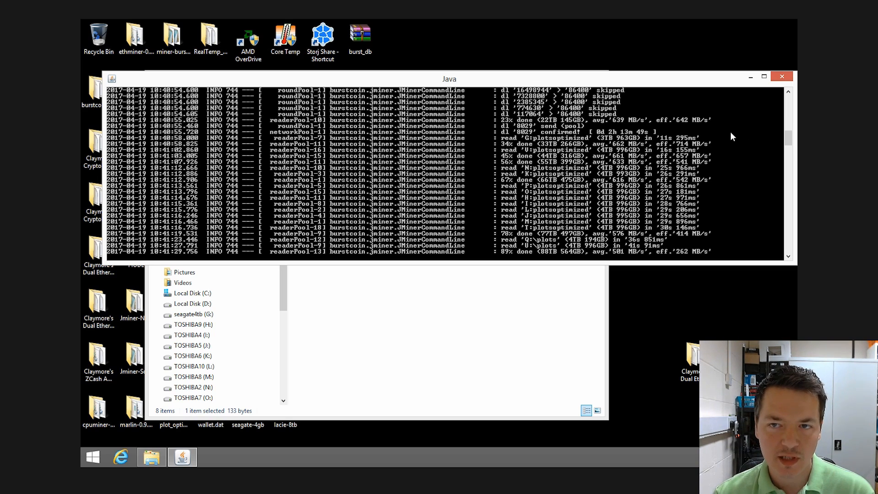
mouse_move(676, 217)
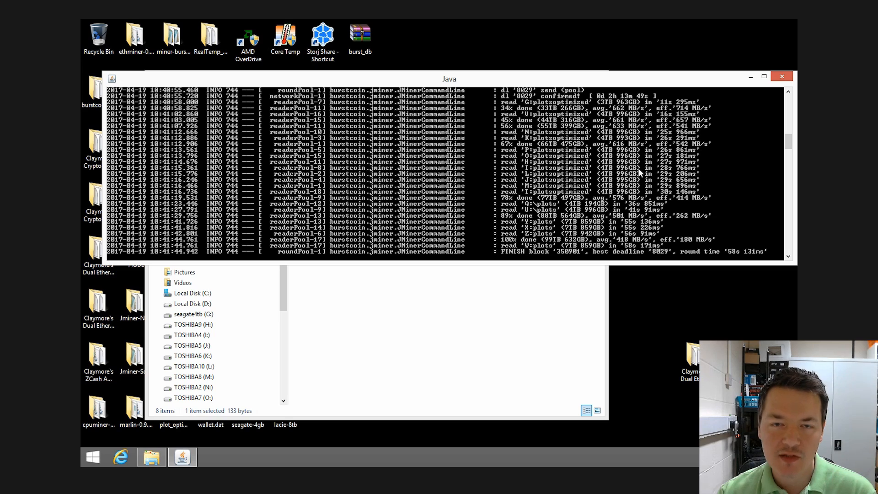
mouse_move(733, 180)
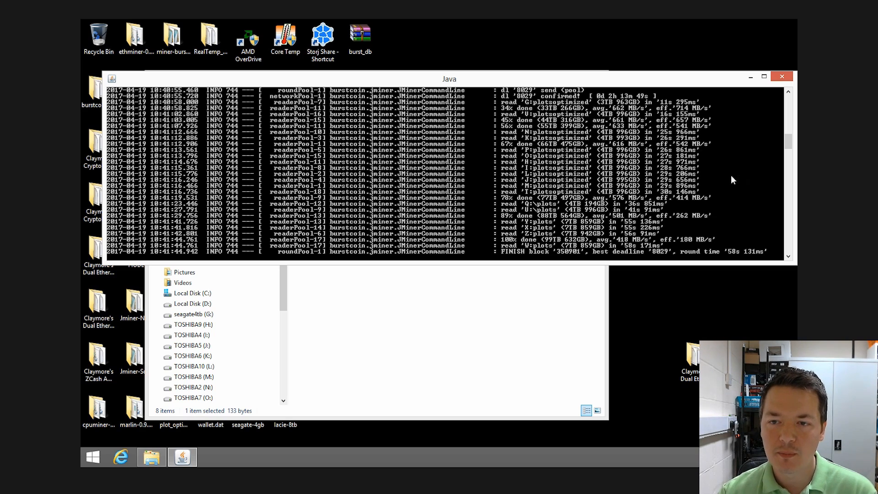
mouse_move(564, 295)
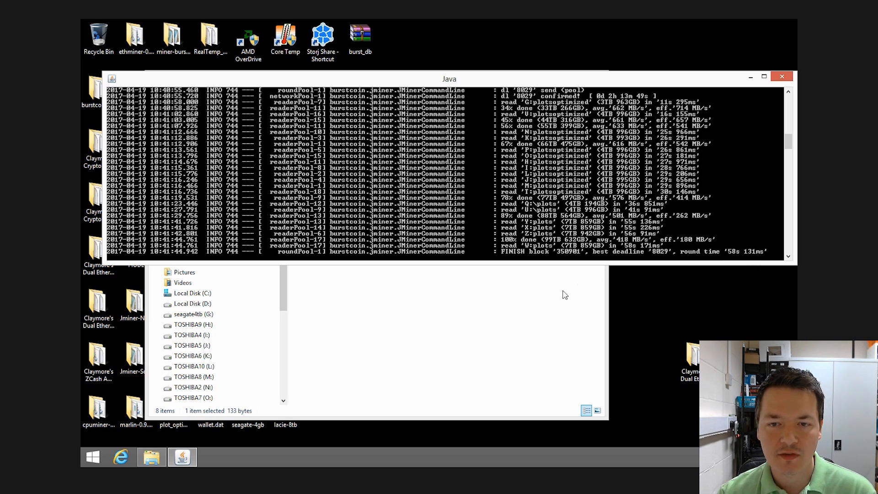
mouse_move(384, 326)
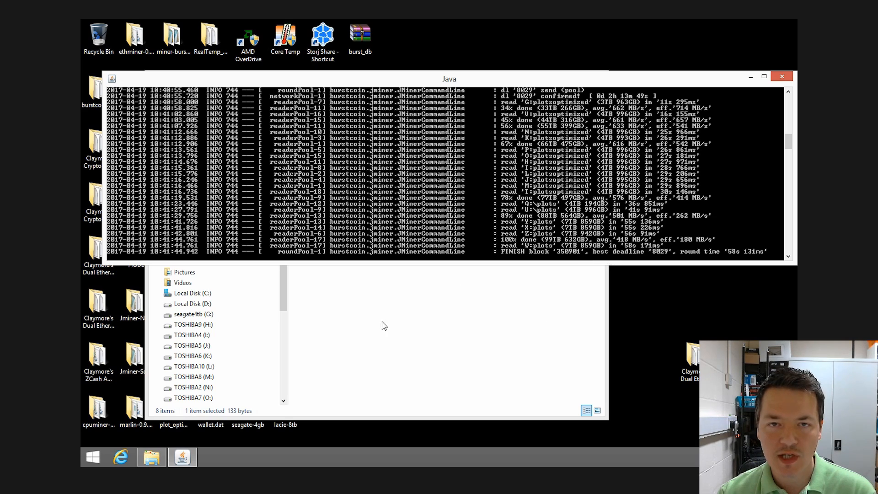
mouse_move(412, 311)
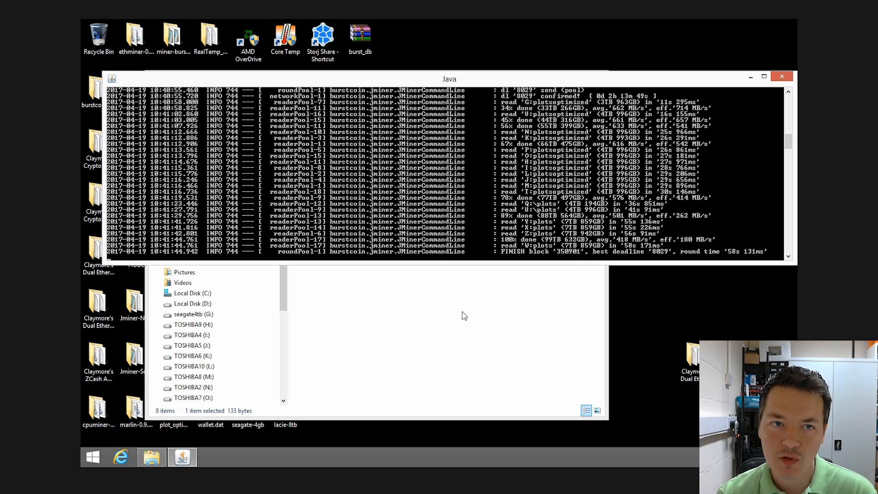
mouse_move(520, 320)
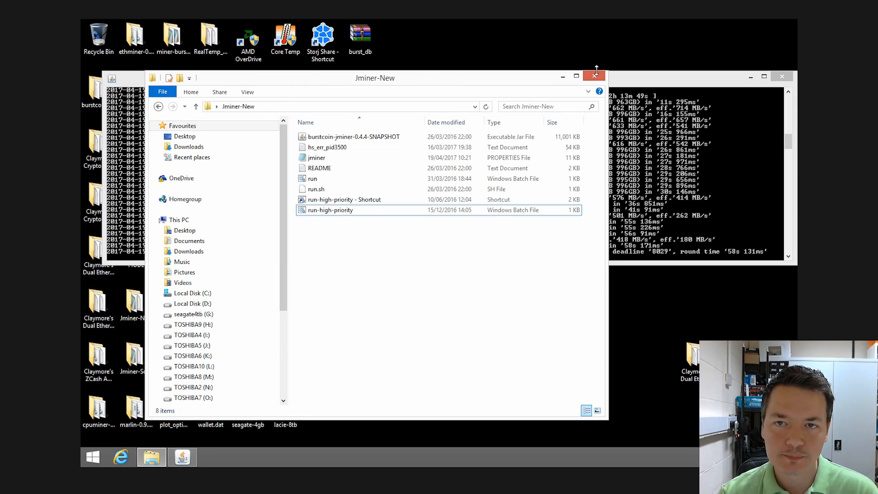
- Close the leftover Jminer-New Explorer window after the round finishes
left_click(594, 76)
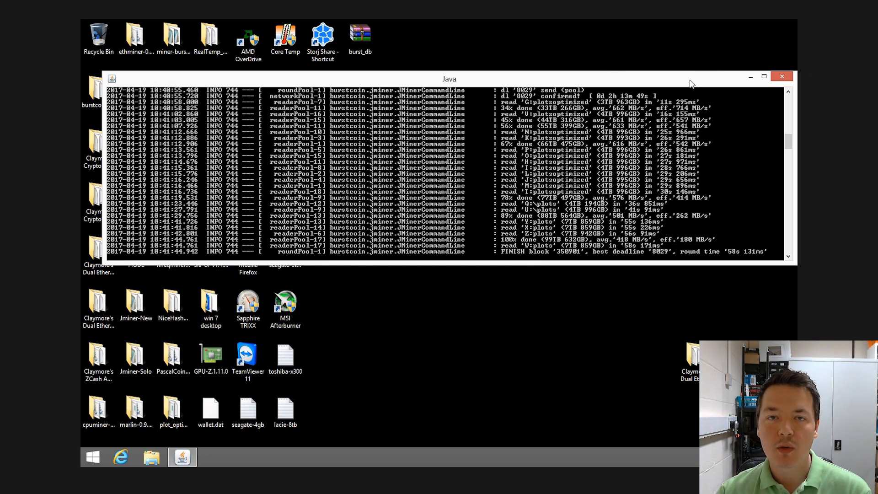